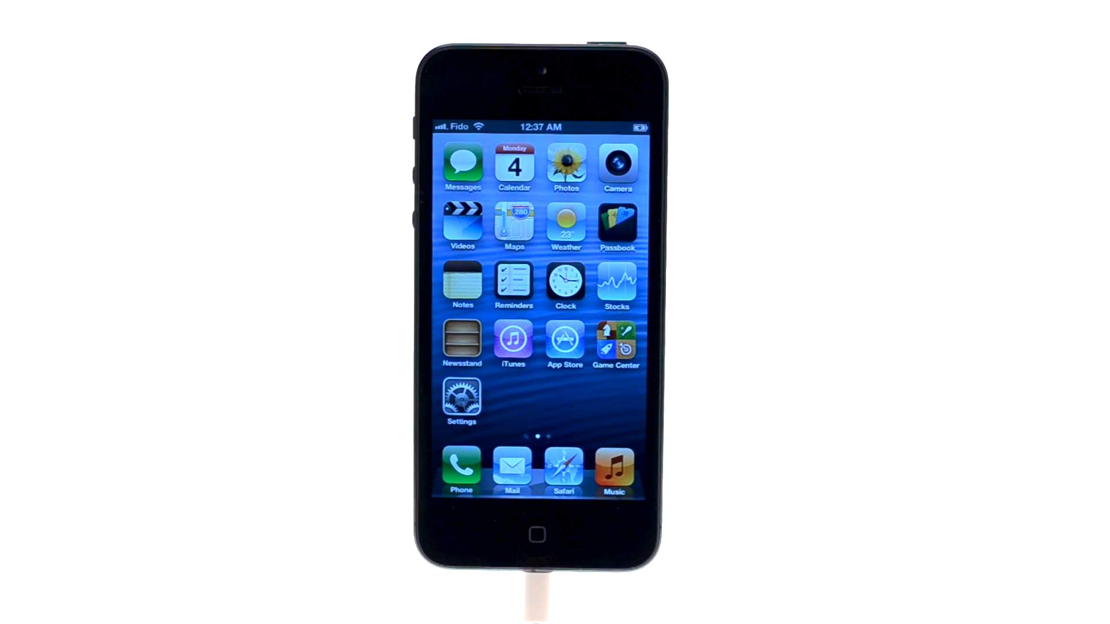
scroll("left", 3)
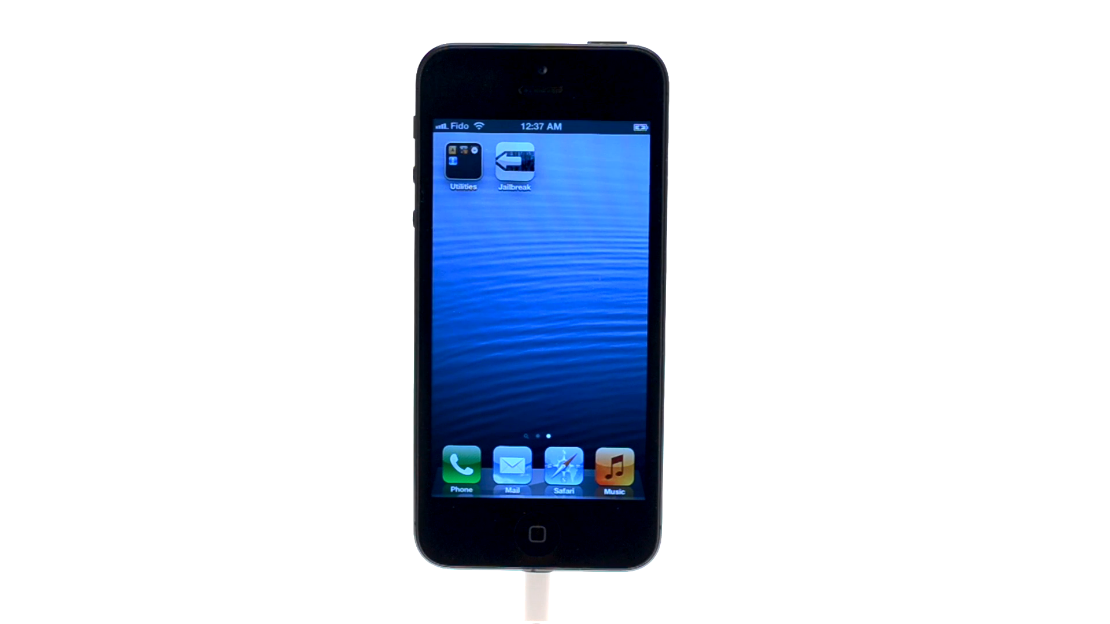